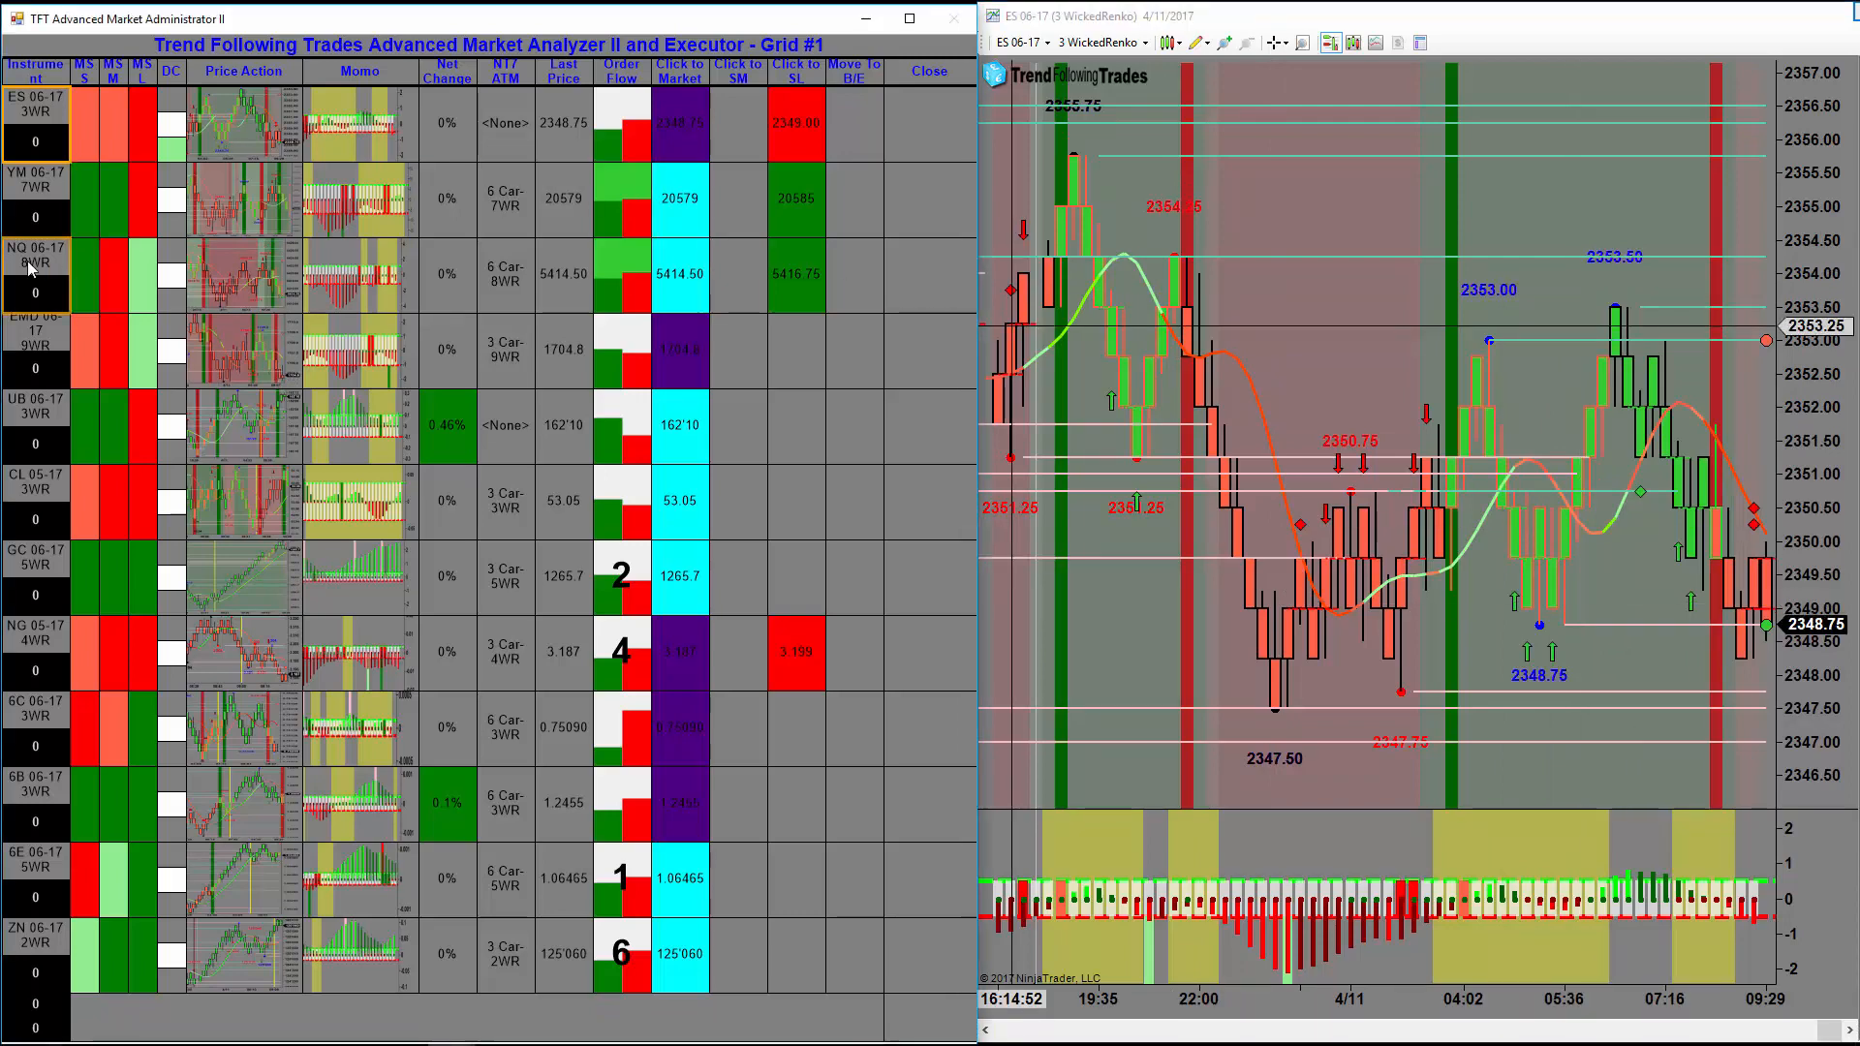
Step: Load the NQ 06-17 8 WickedRenko market onto the linked chart from the TFT grid
click(35, 267)
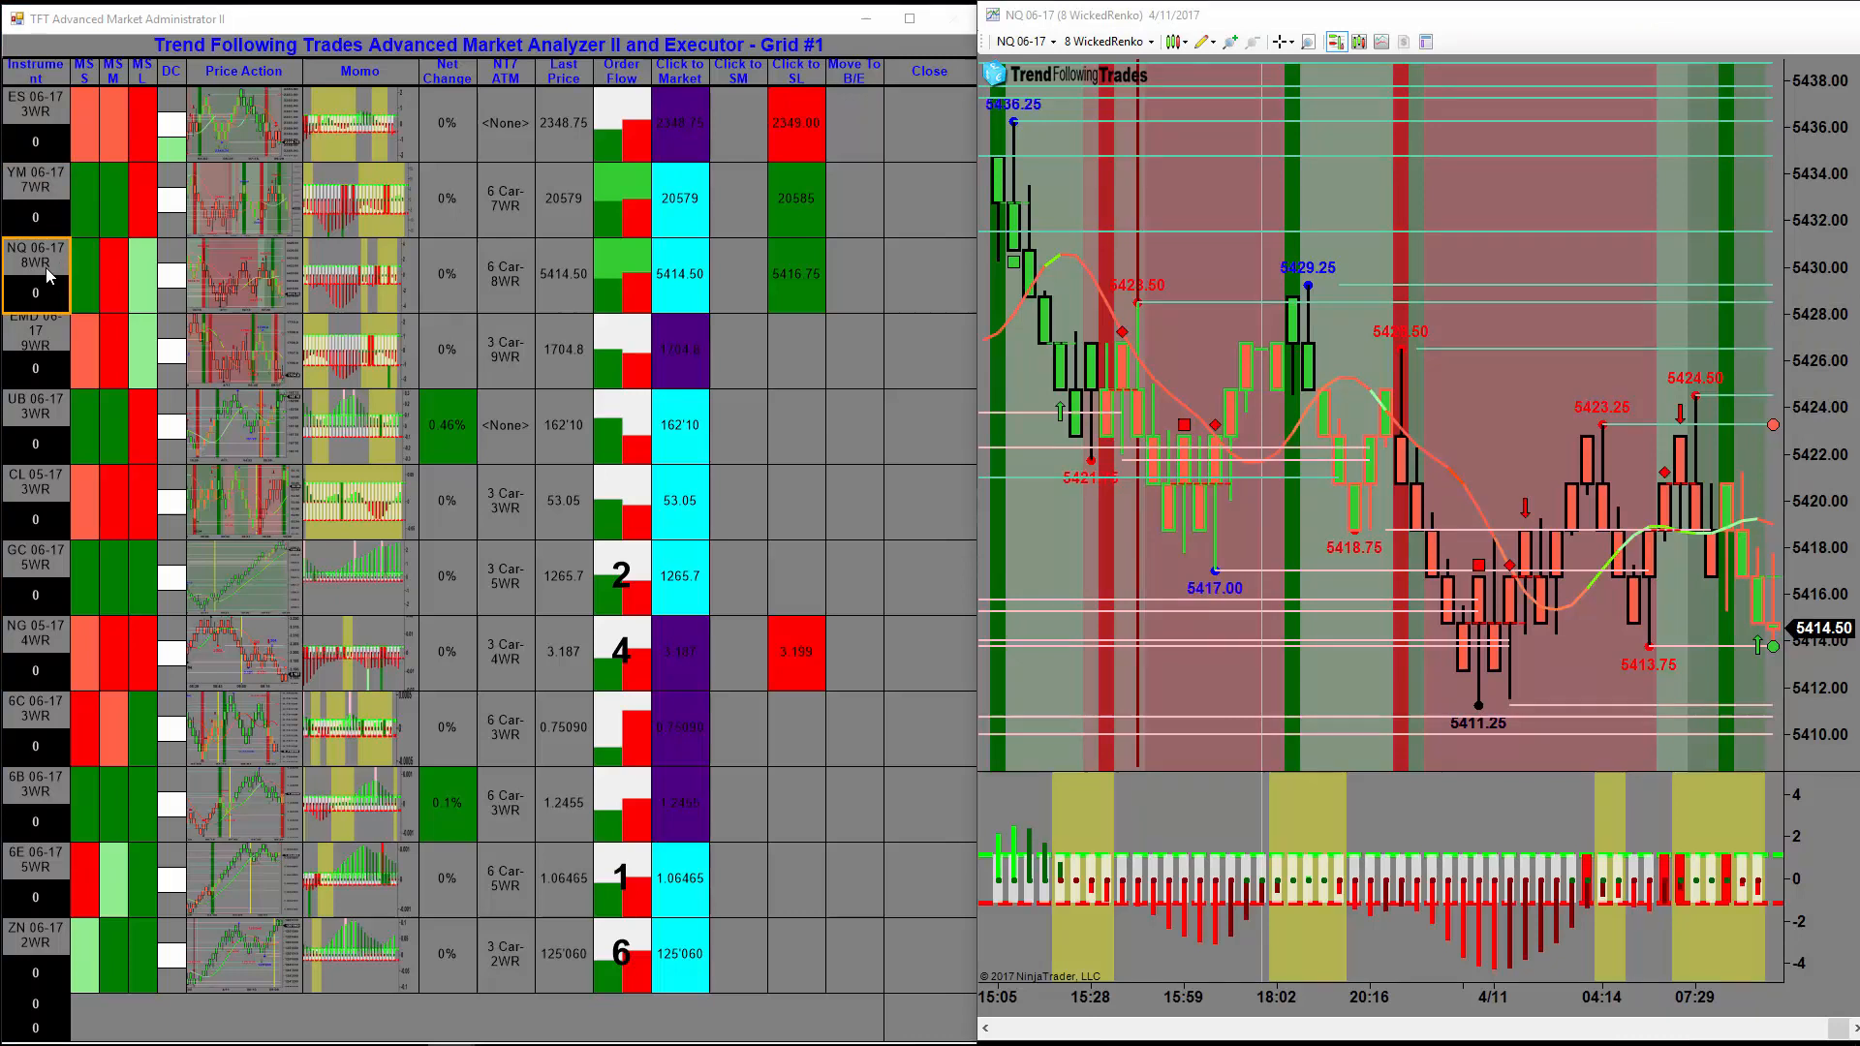
mouse_move(40, 234)
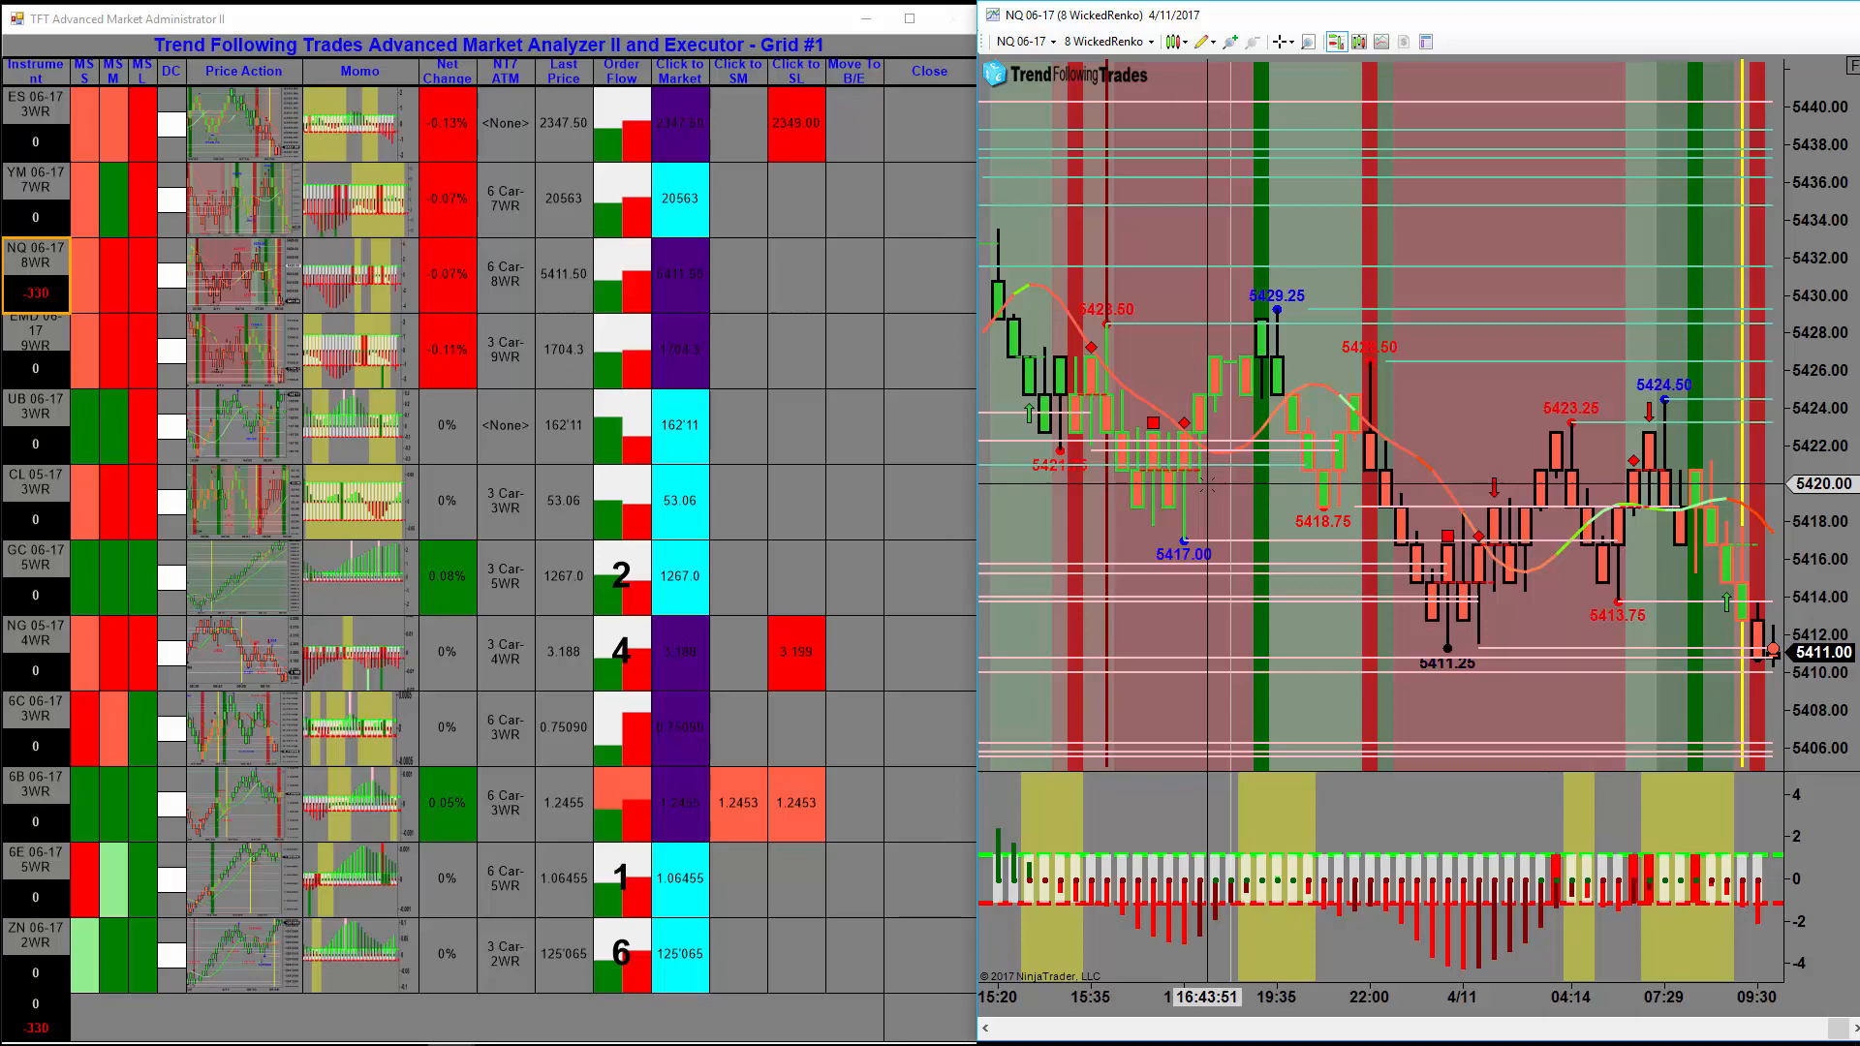
Step: Bring up the EMD 06-17 market from the grid and enter the three-contract ATM trade
click(616, 351)
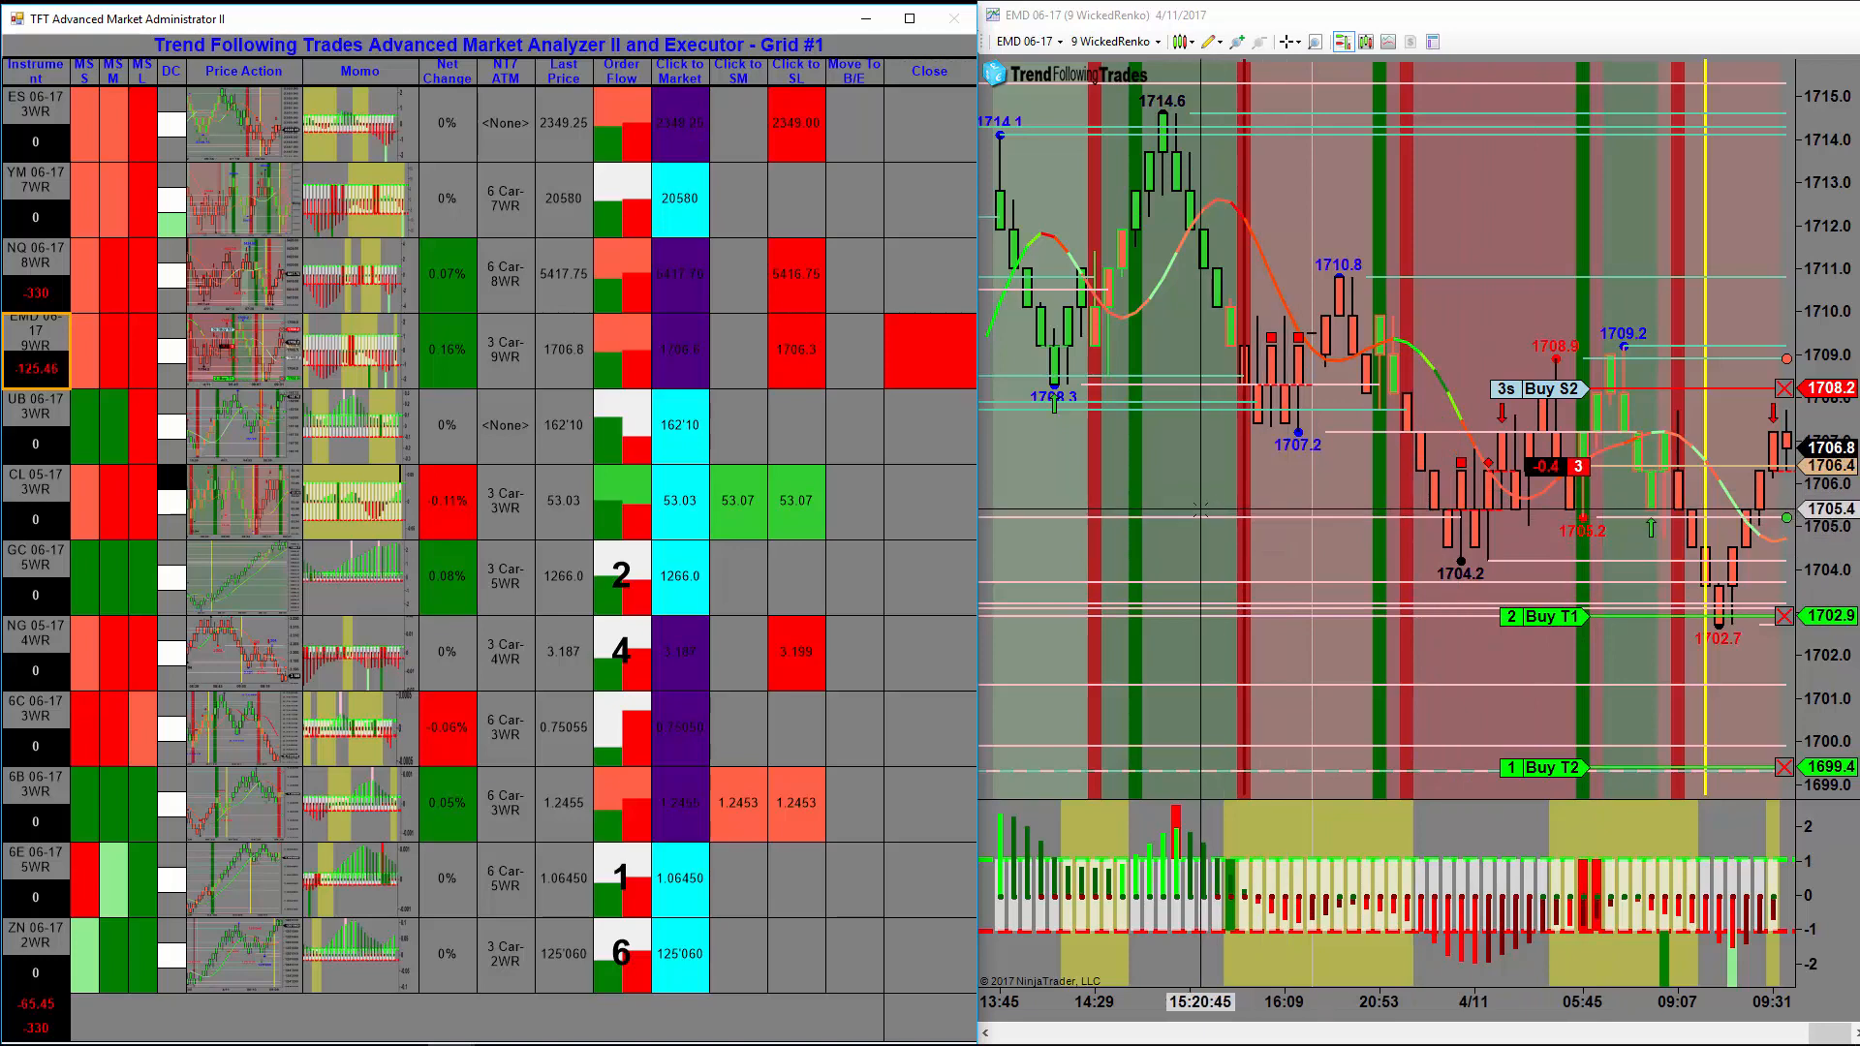
Step: Bring up the 6C 06-17 market and enter the six-contract 3-Car ATM trade
click(626, 801)
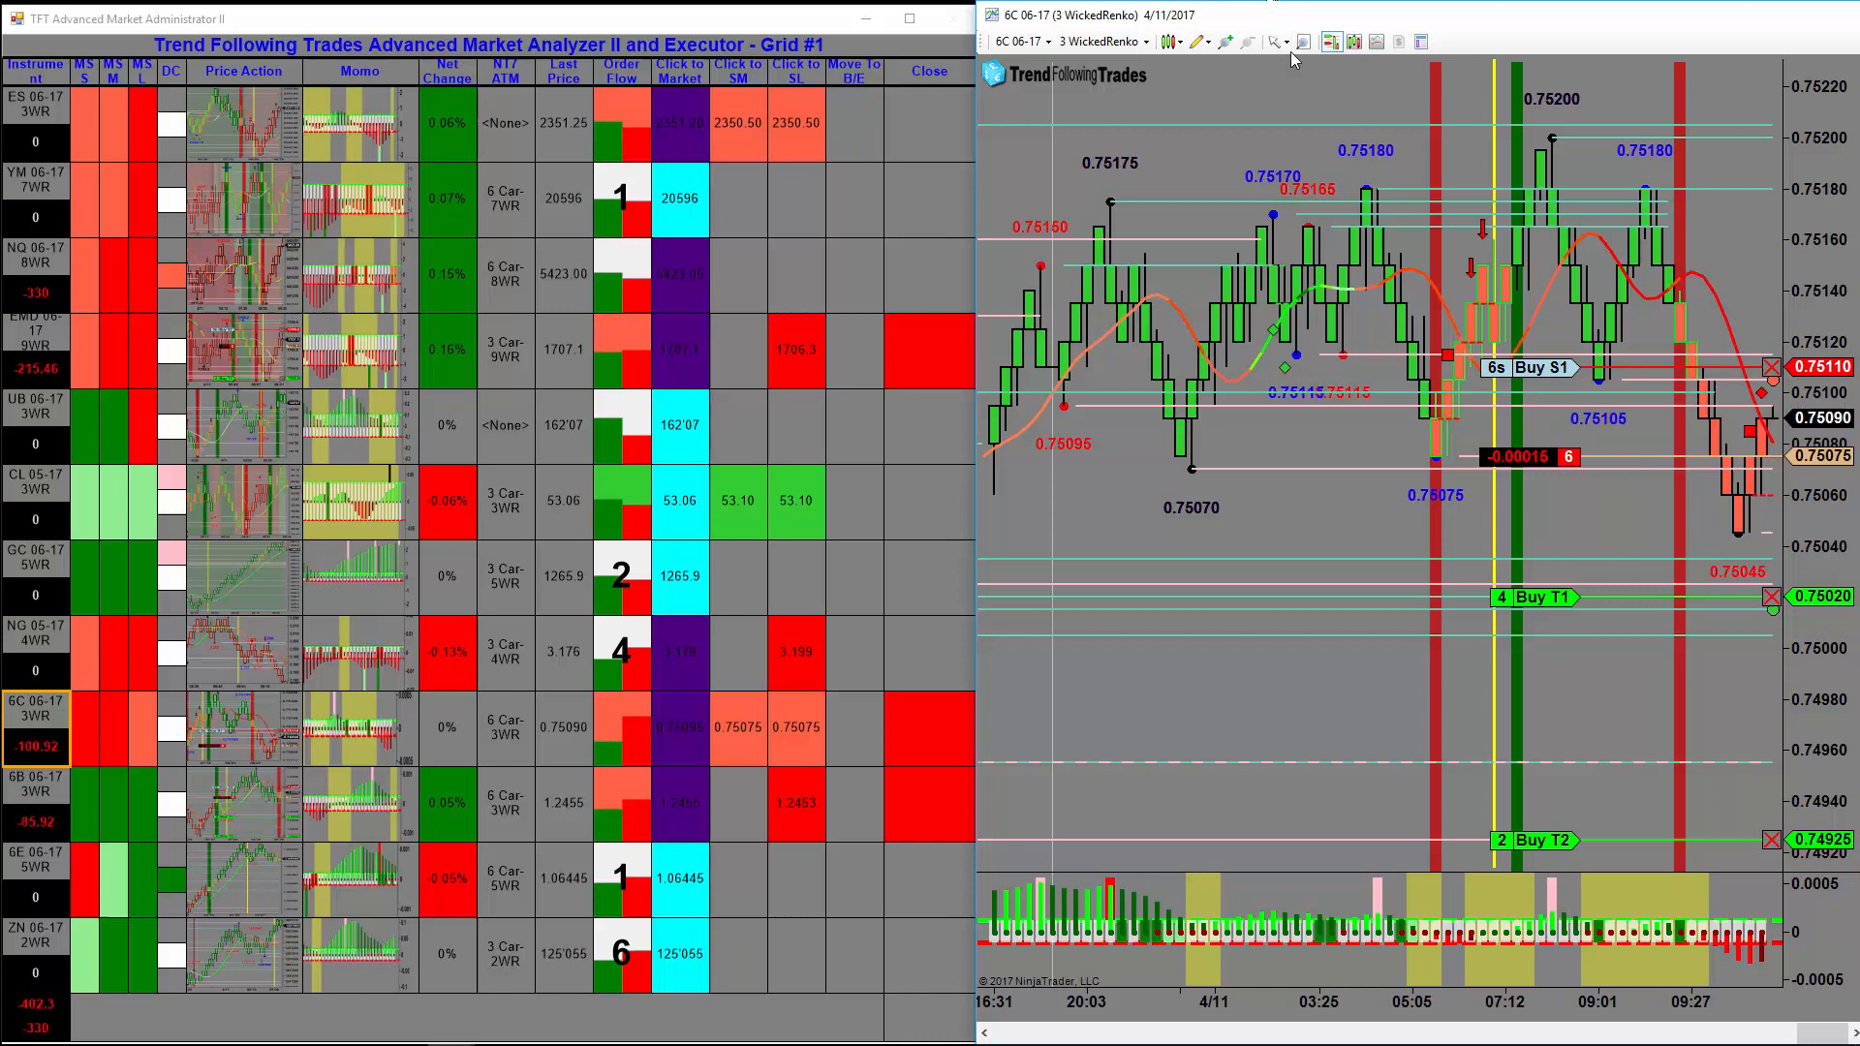
Step: Switch the chart cursor to a crosshair mode for reading prices and times
click(1277, 41)
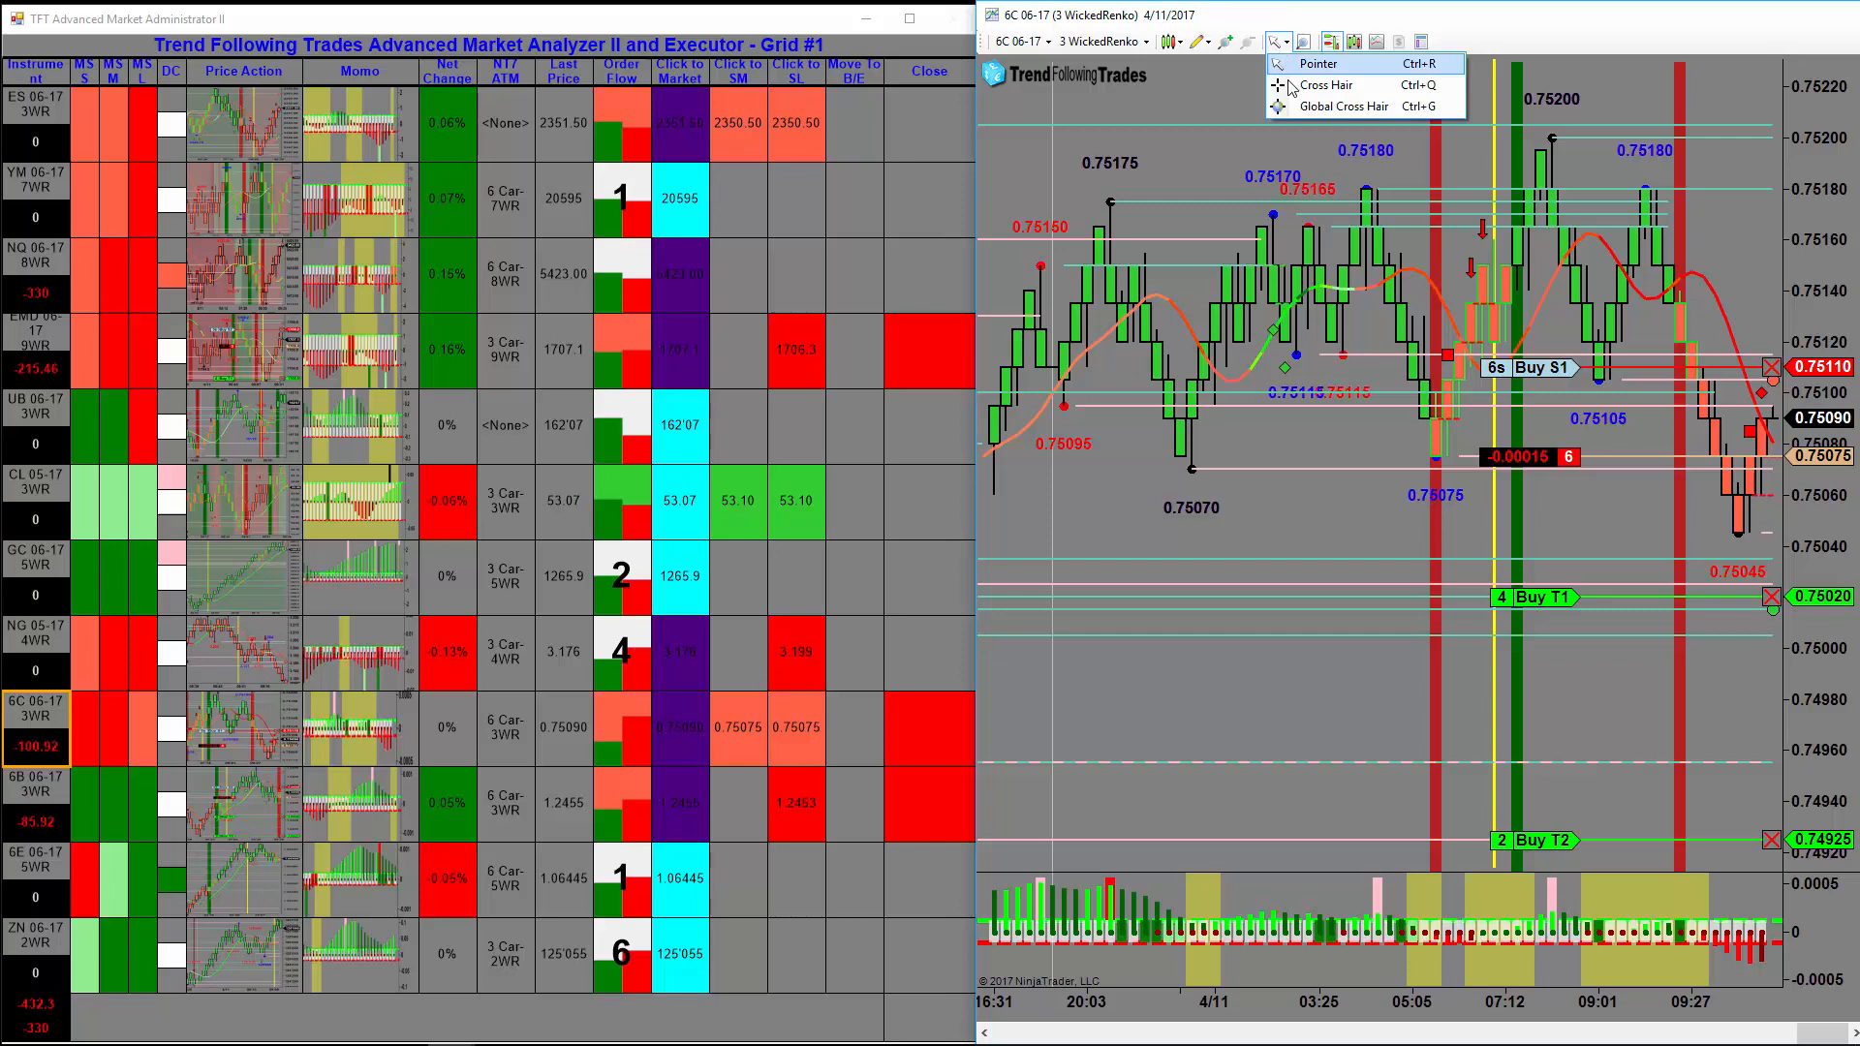
click(1329, 83)
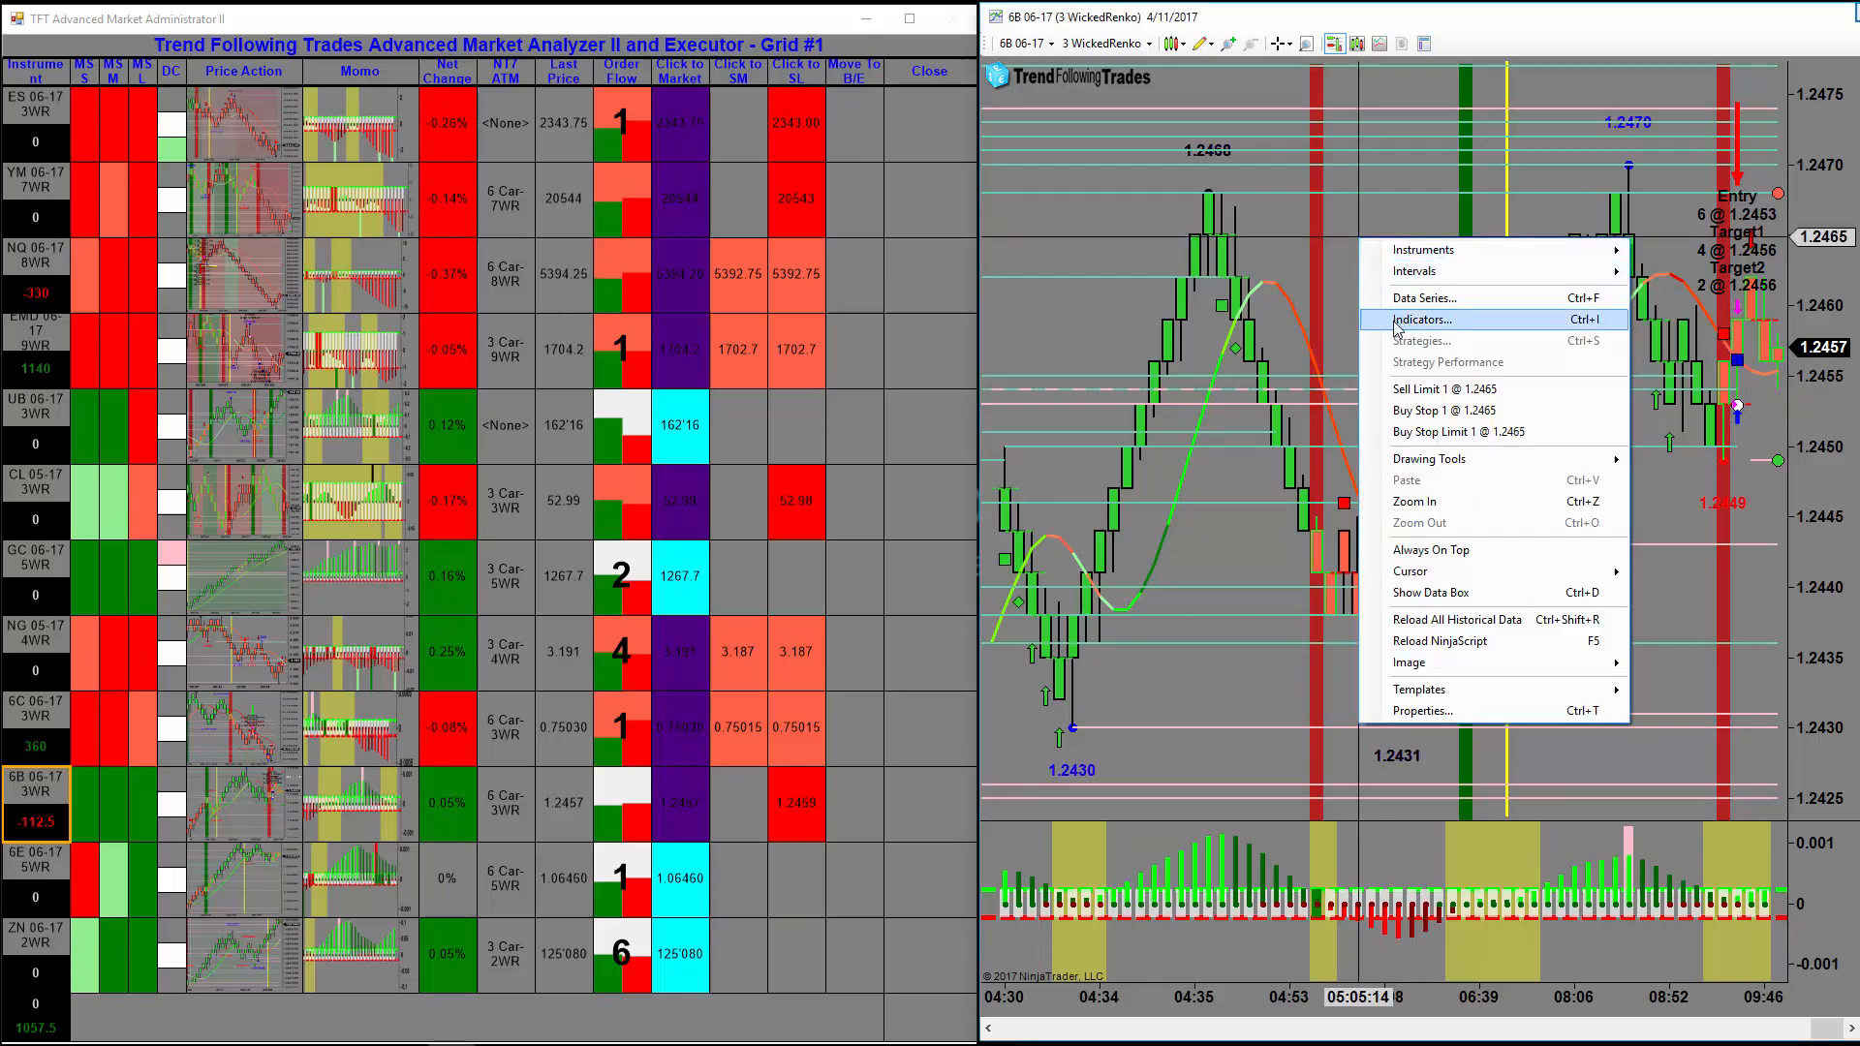
Step: Add the tftSwing indicator with strength 3 to the 6B 06-17 chart
click(1417, 319)
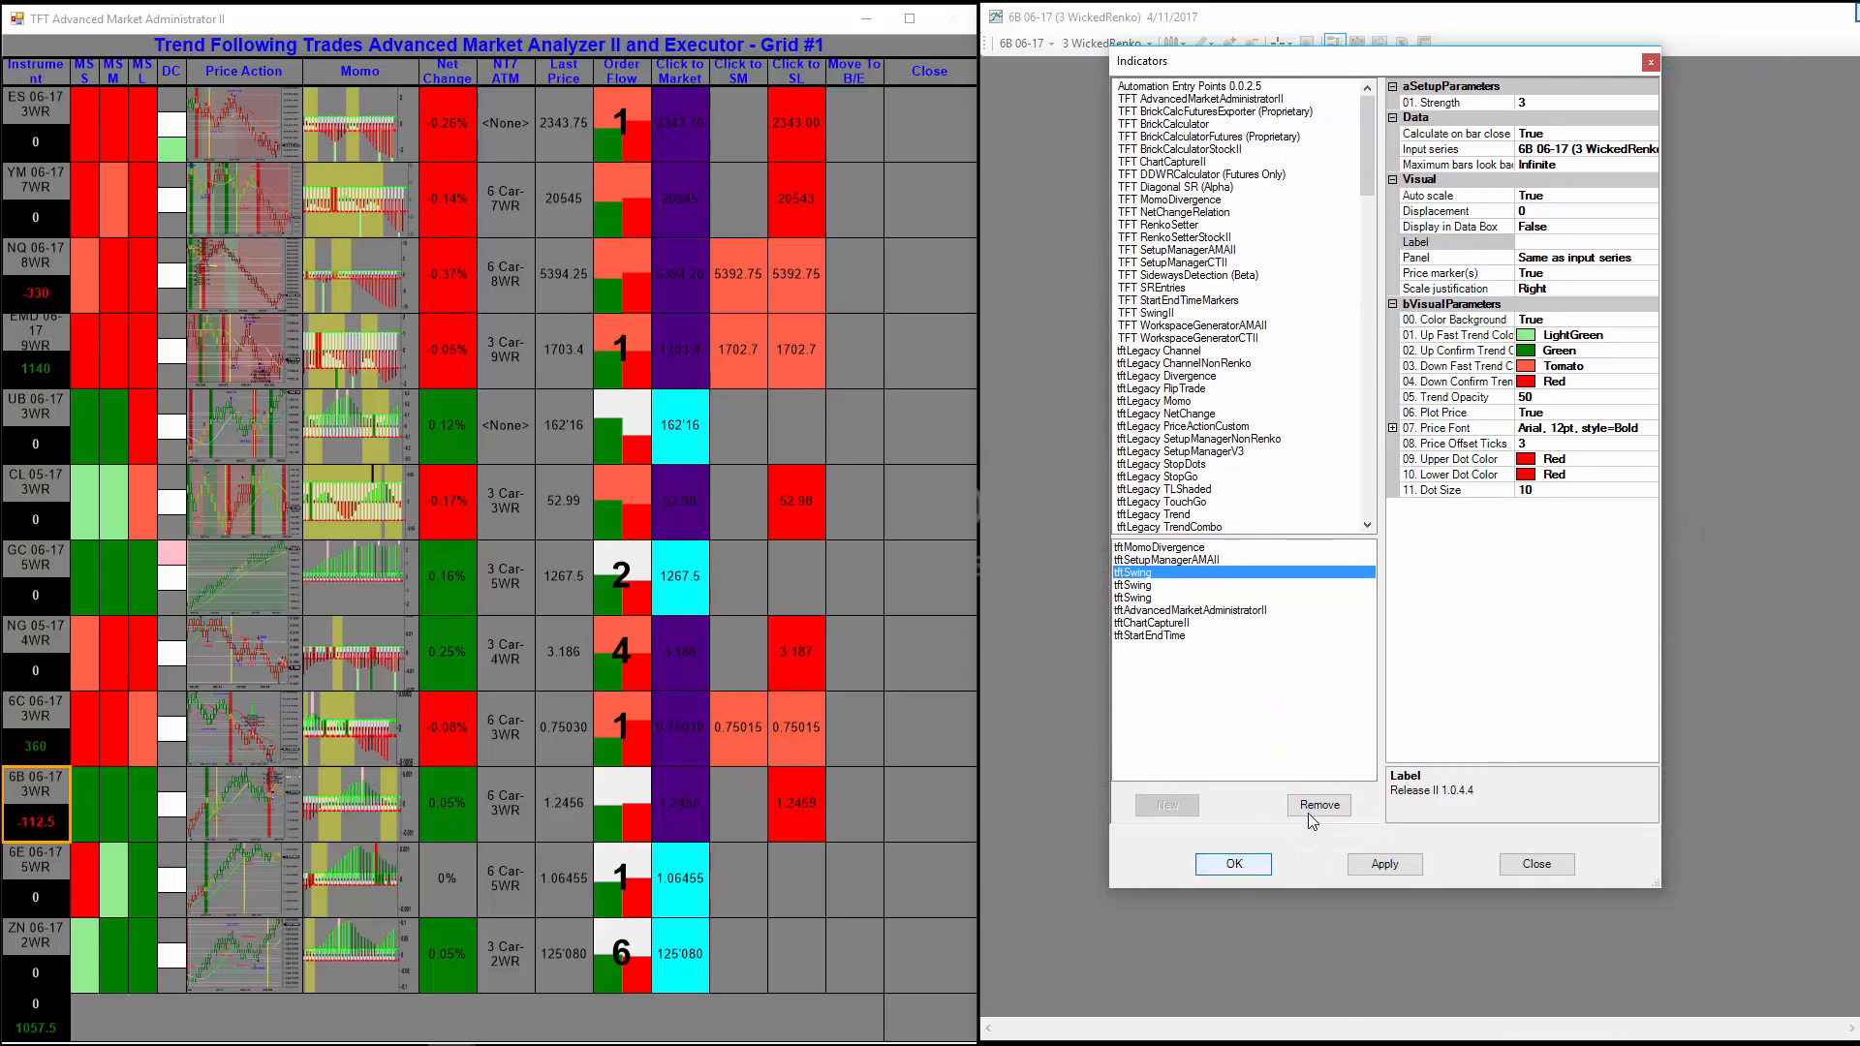
click(1534, 863)
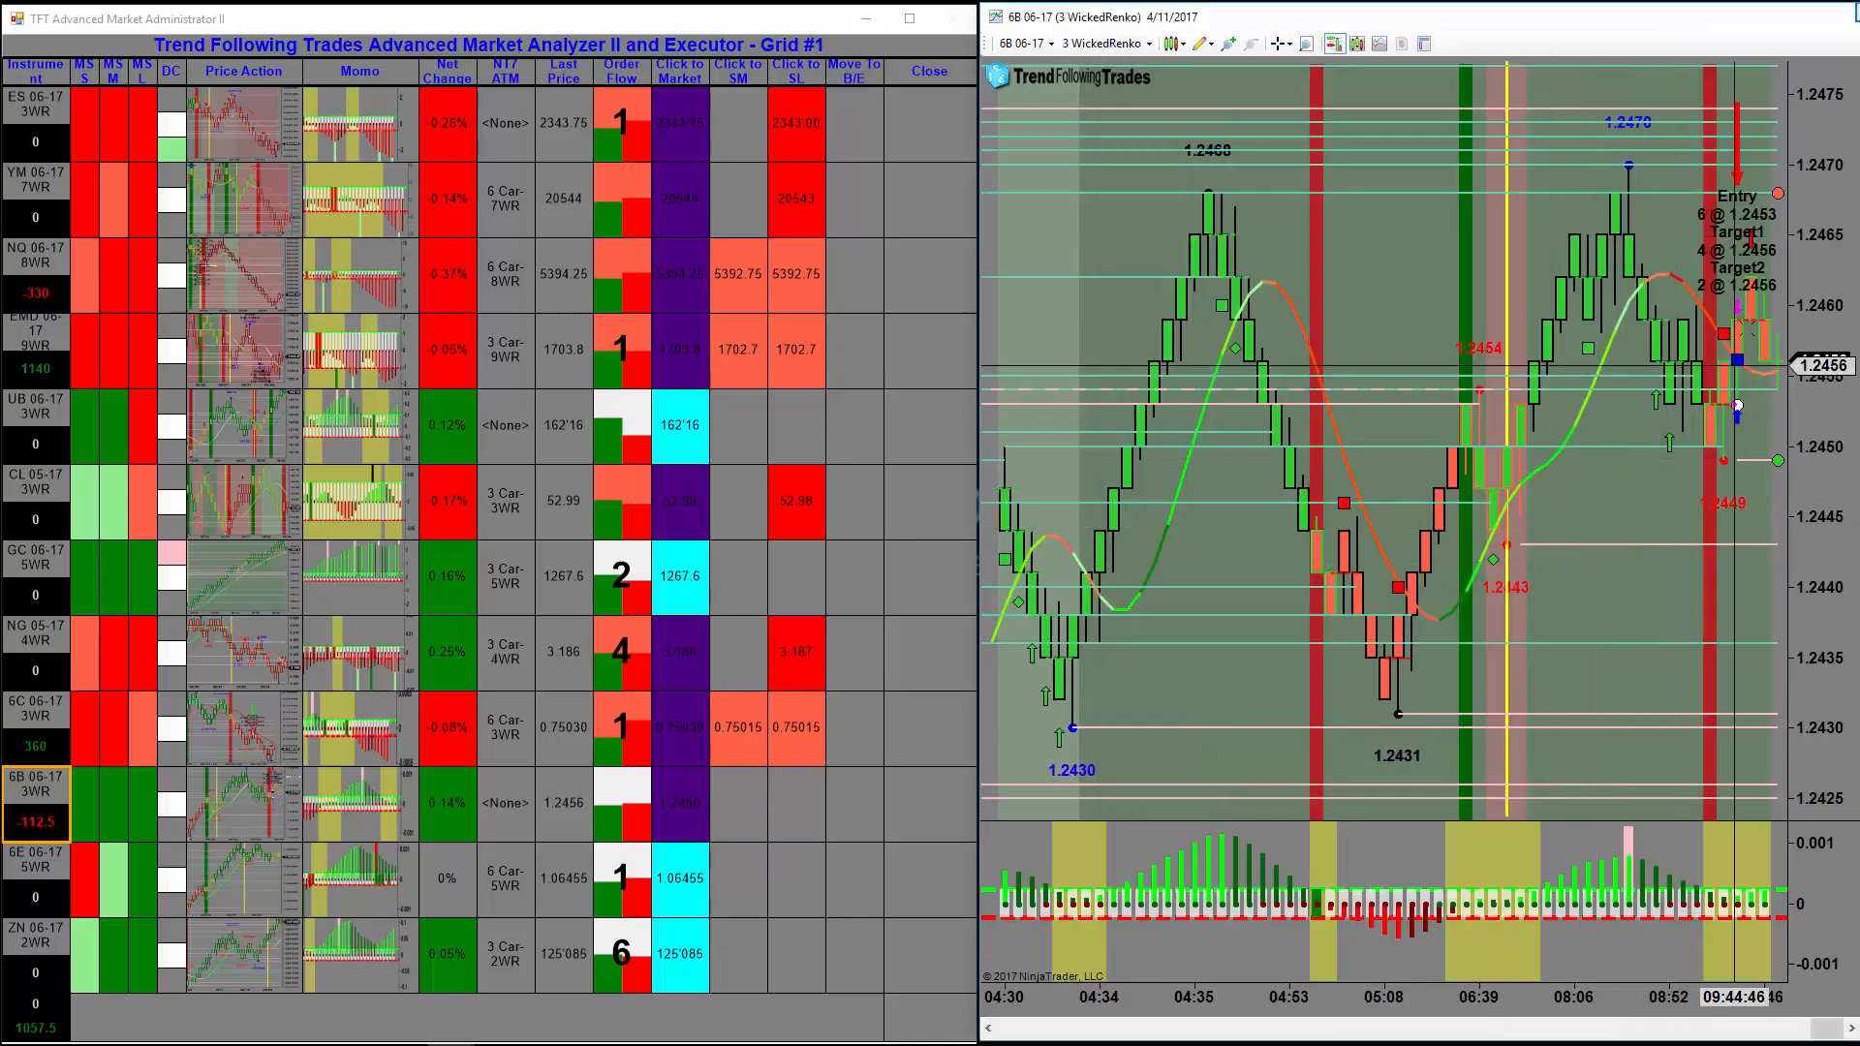